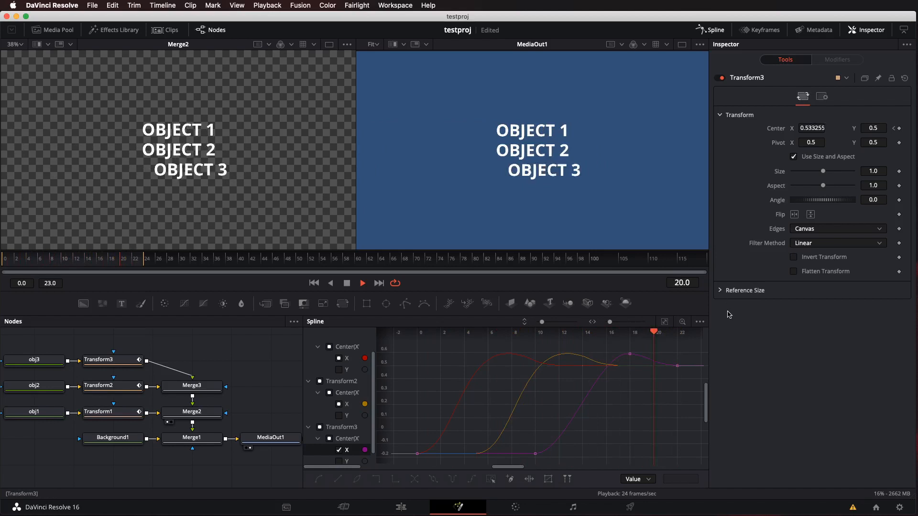
Step: Reset Transform2's Center to default, discarding its animation
drag(654, 332, 642, 331)
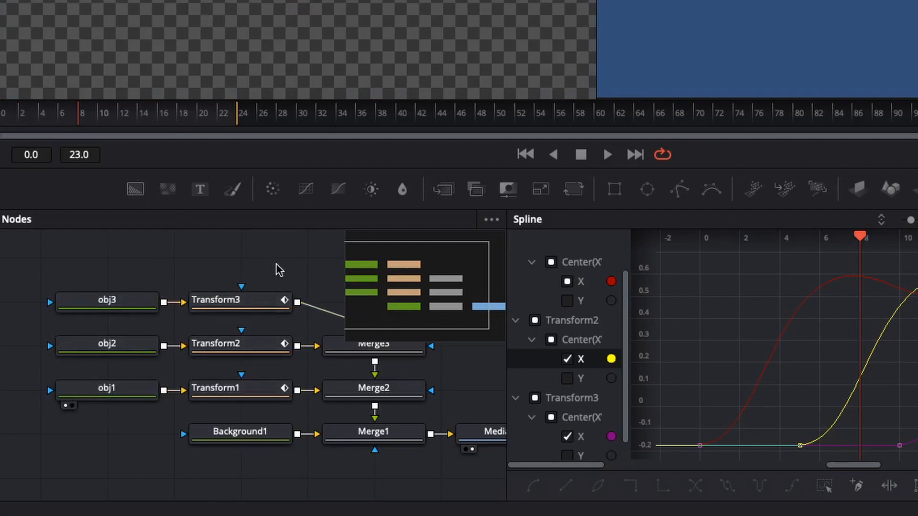
click(239, 344)
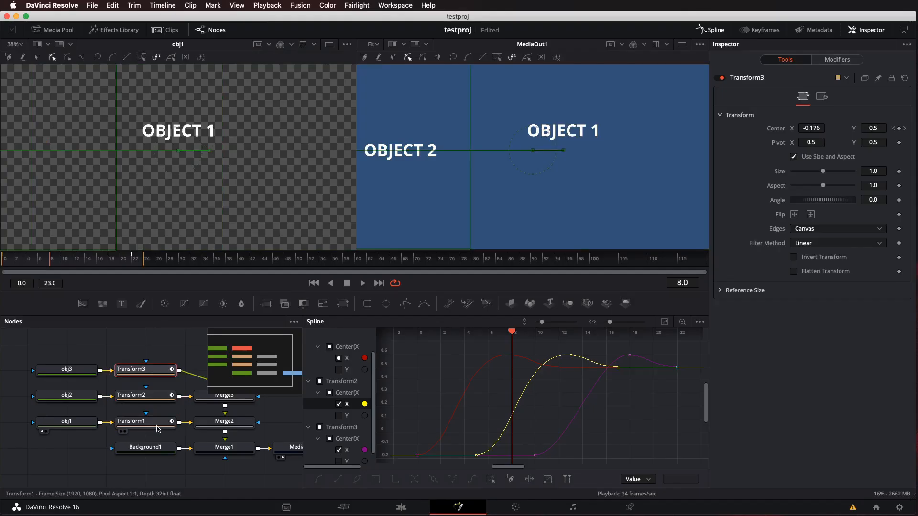
click(144, 394)
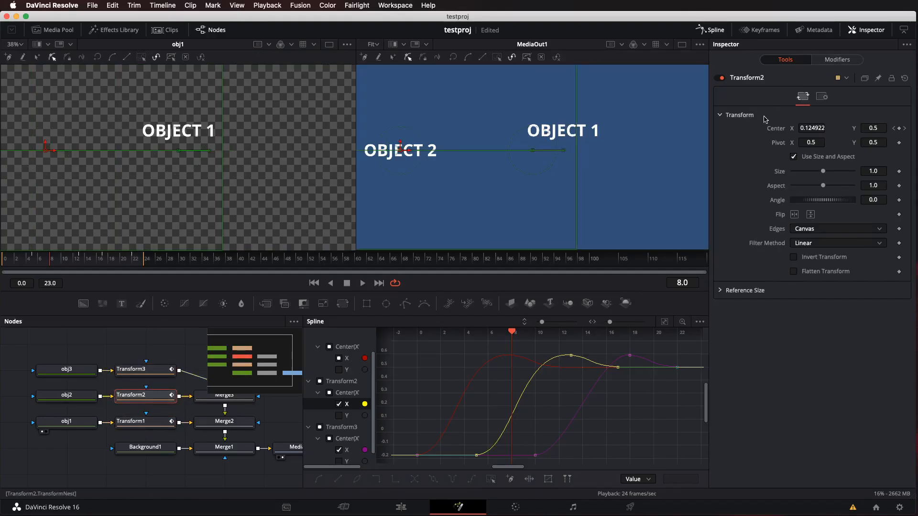
right_click(813, 128)
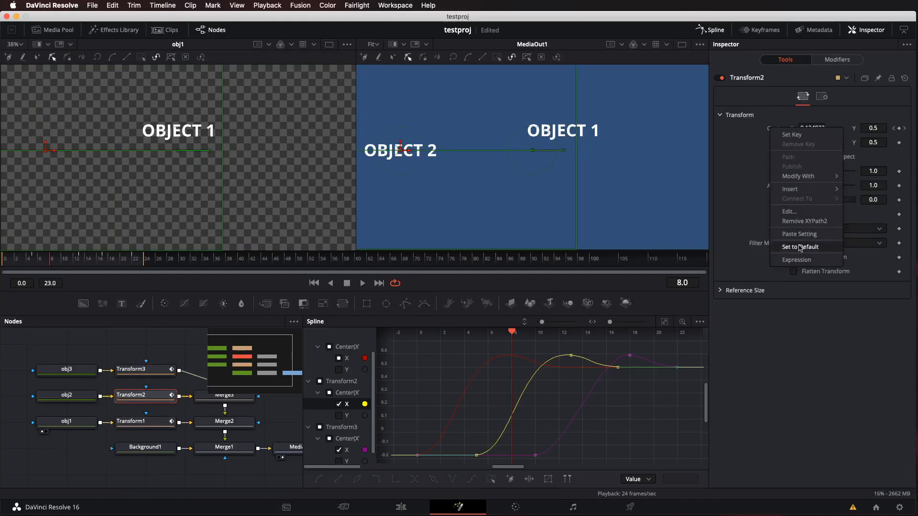
click(800, 247)
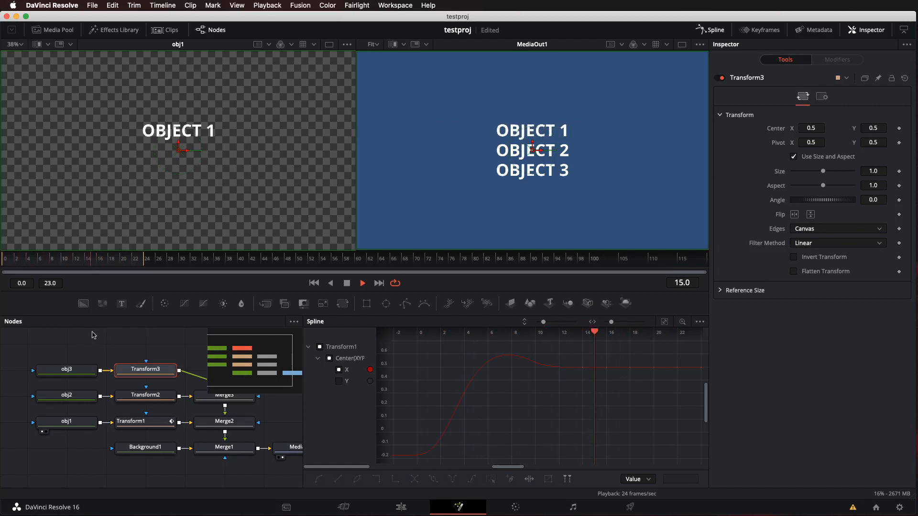
Step: Attach an Offset modifier to Transform2's Center and show it in the Modifiers tab
click(145, 395)
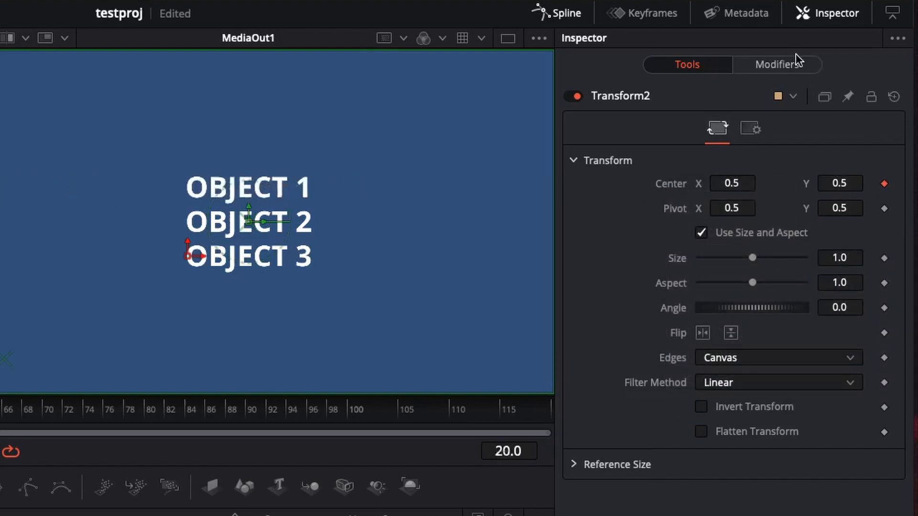
click(777, 64)
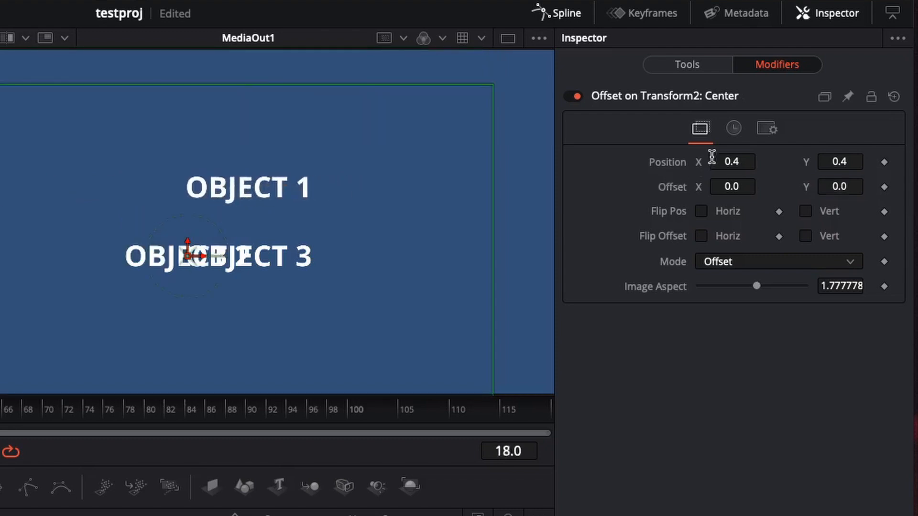
Step: Set the Offset Position X/Y to 0.5 and Position Time Offset to -5 frames
click(731, 161)
text(0.)
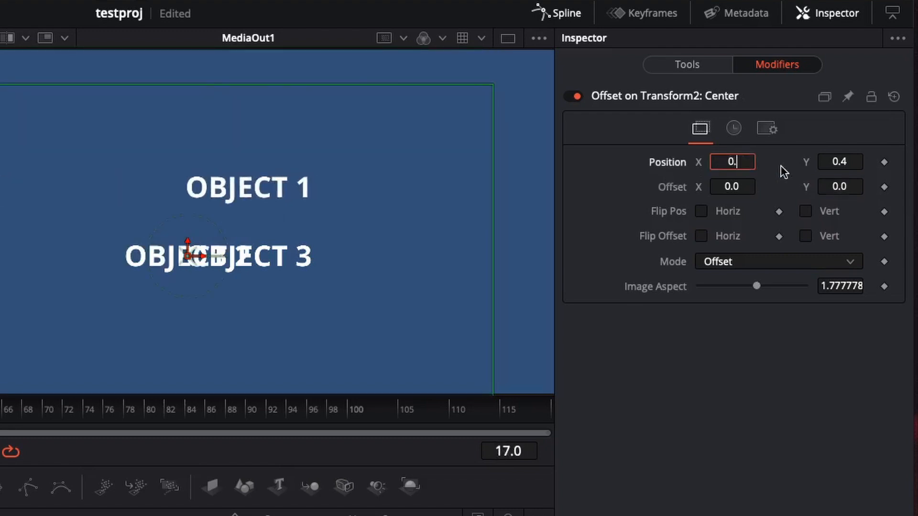
click(733, 129)
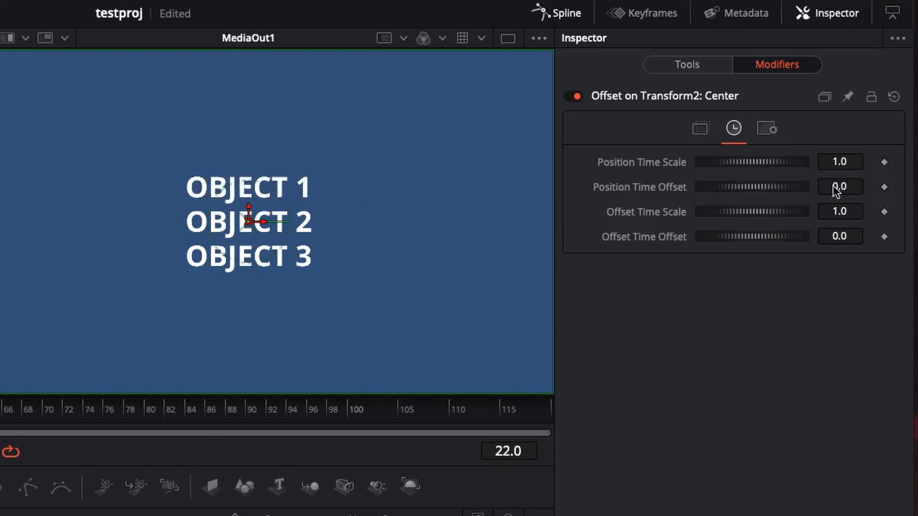
click(840, 212)
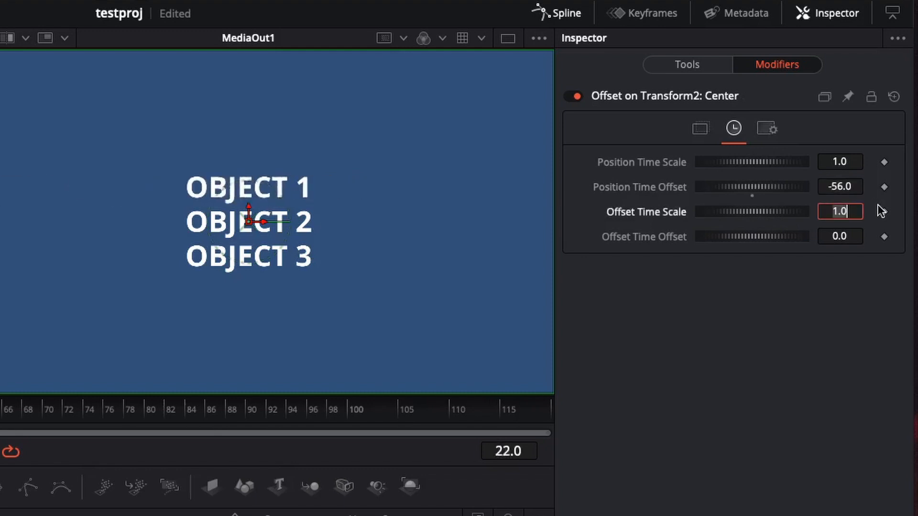
click(839, 187)
text(-5)
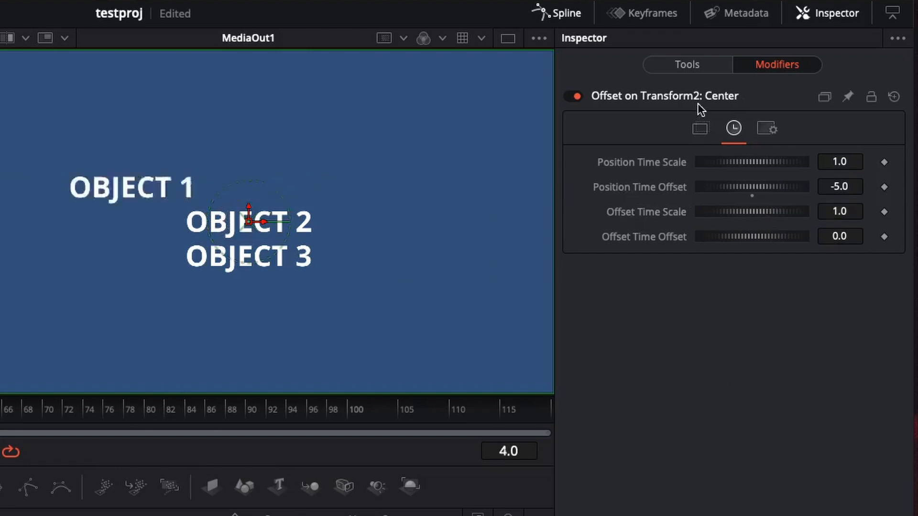
Step: Connect the Offset Position to Transform1: Center, then move on to Transform3
click(700, 128)
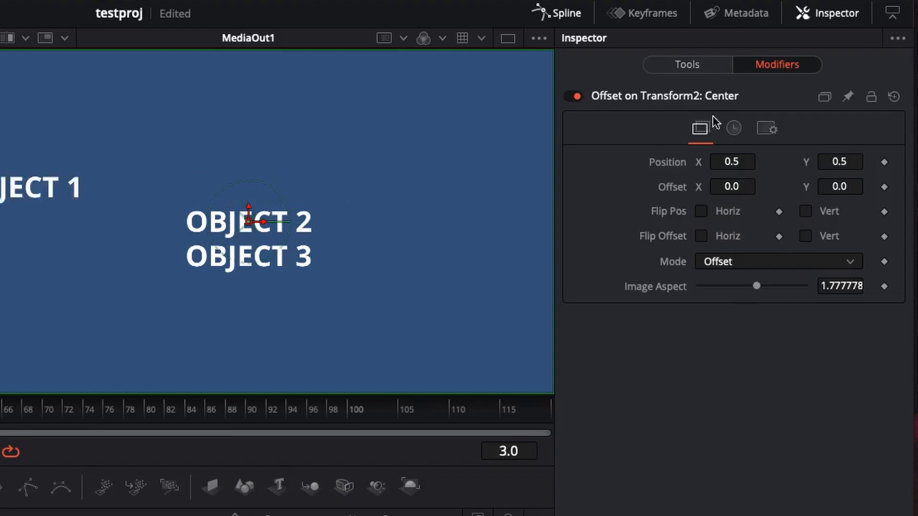
right_click(731, 163)
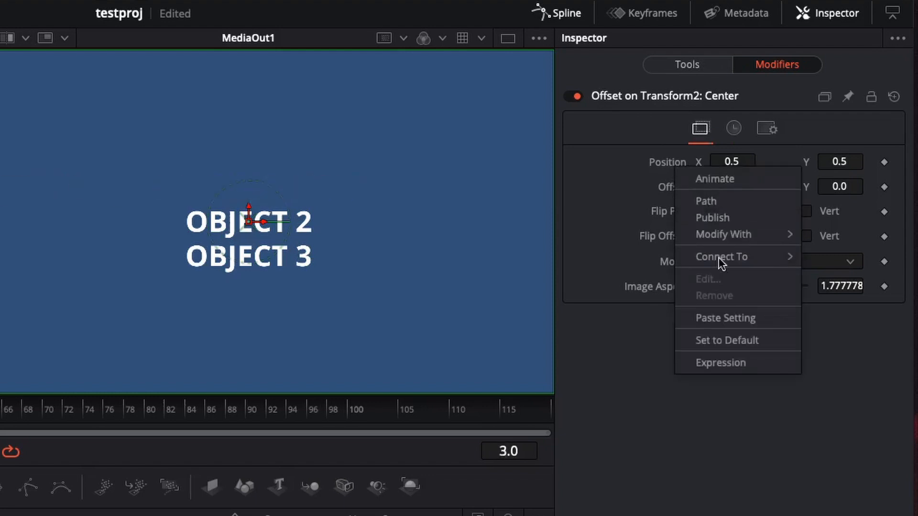
mouse_move(722, 257)
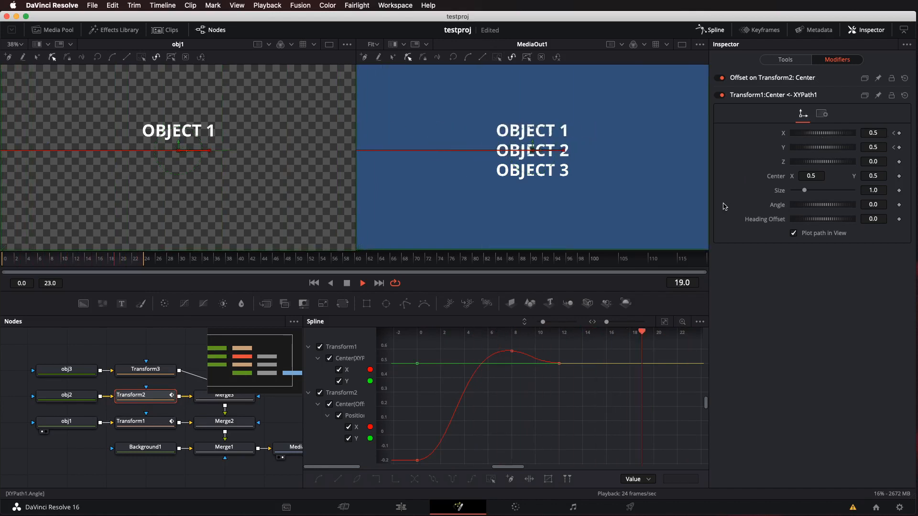
click(145, 369)
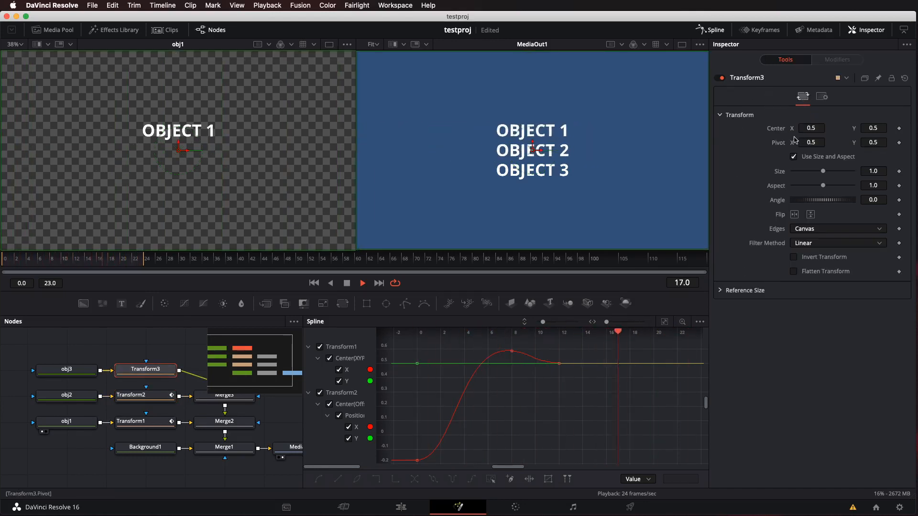
Step: Attach an Offset modifier to Transform3's Center with its offset set to 0
right_click(812, 142)
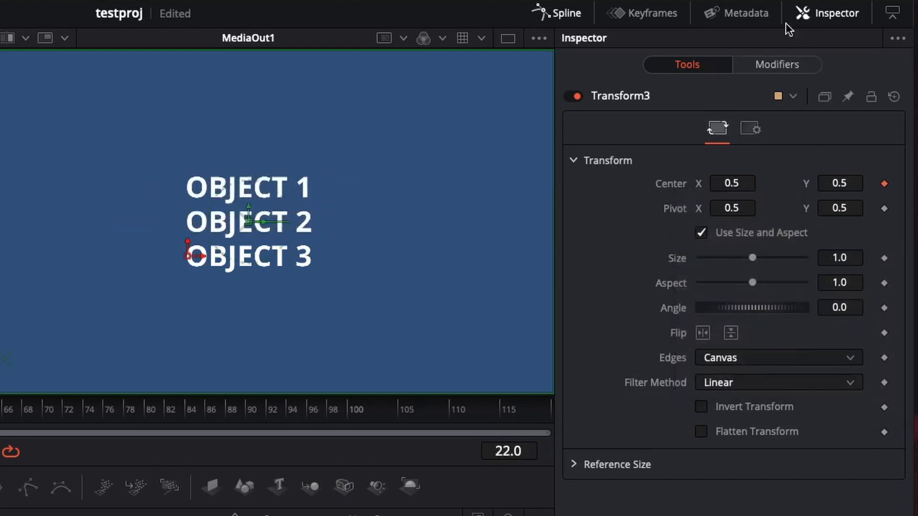
click(777, 64)
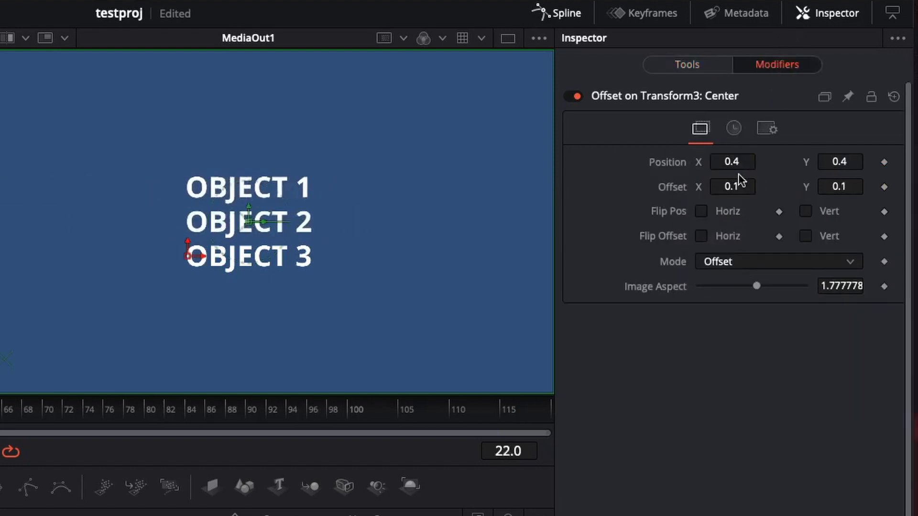
click(732, 187)
text(0)
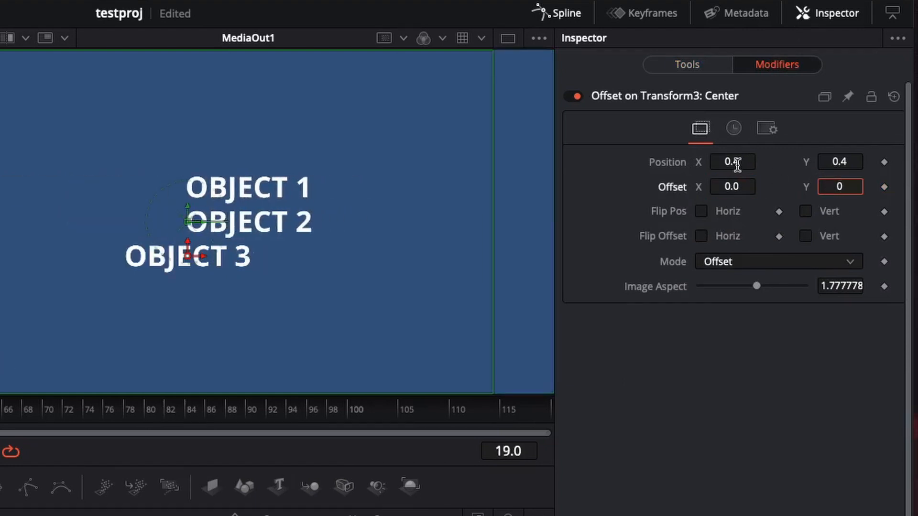
Step: Set Transform3's Position Time Offset to -5.0 frames
click(732, 128)
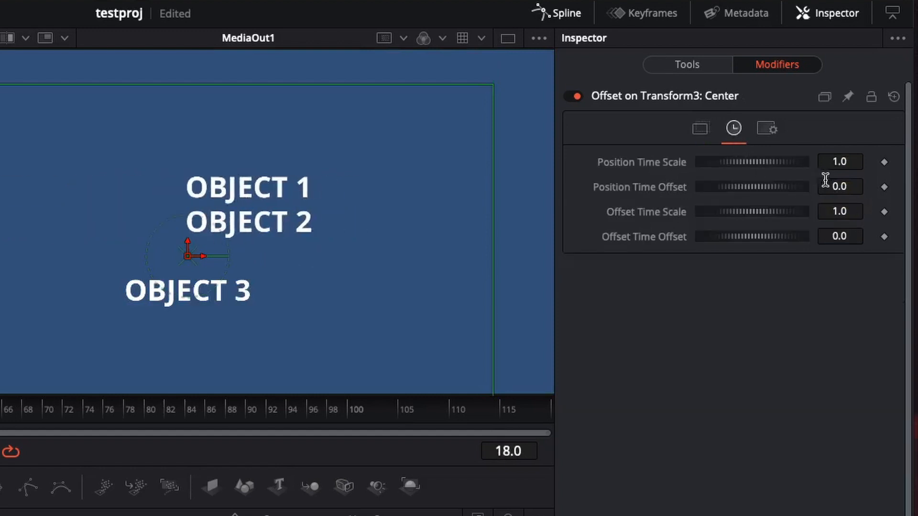
click(840, 187)
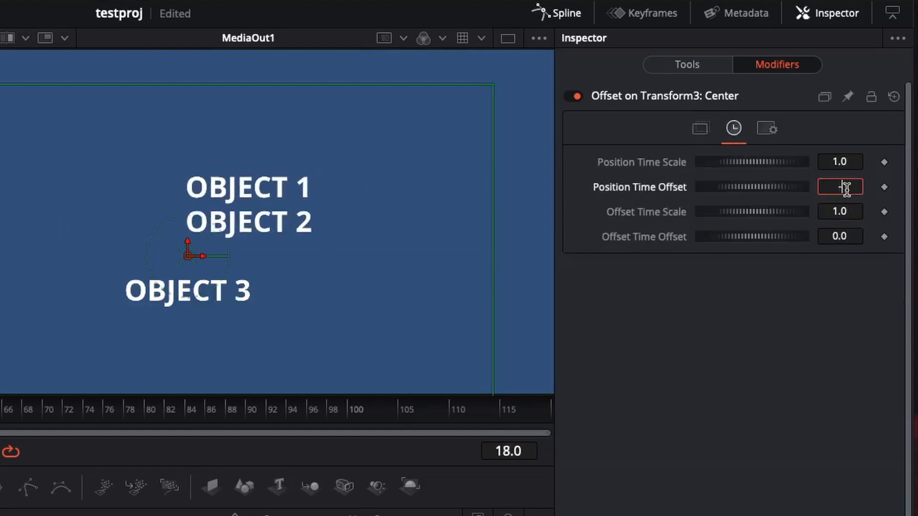
text(-5.0)
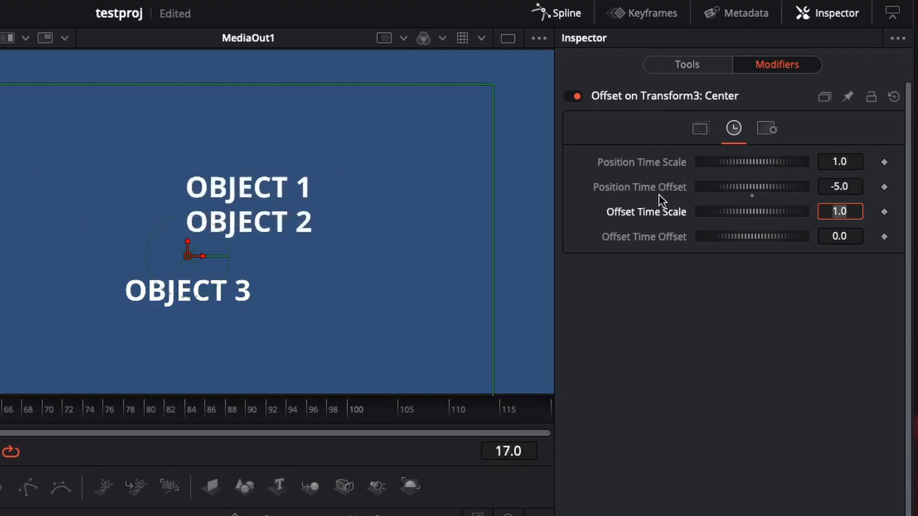
click(700, 129)
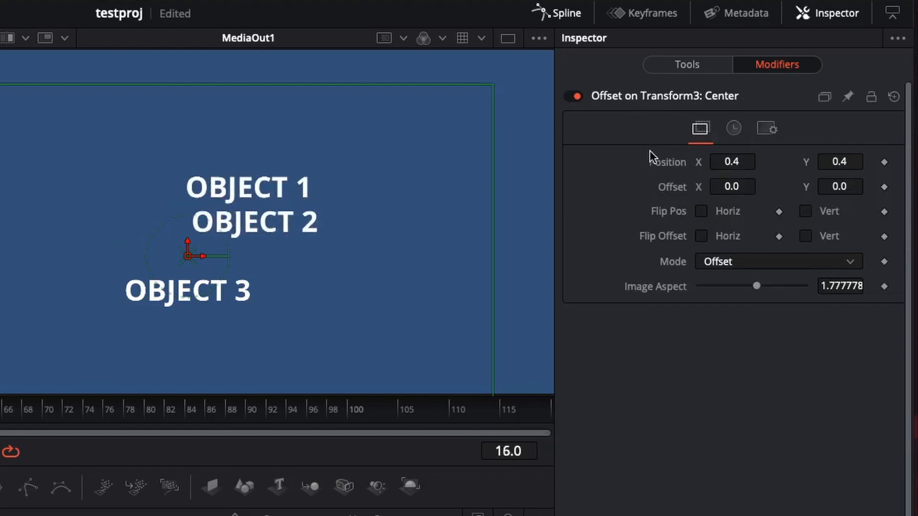
Step: Connect Transform3's Offset Position to Transform1: Center
right_click(732, 161)
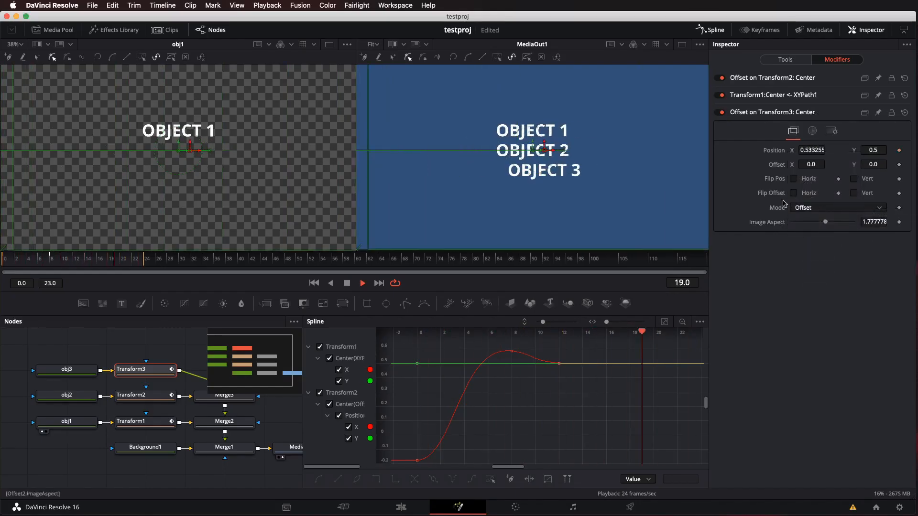
right_click(812, 150)
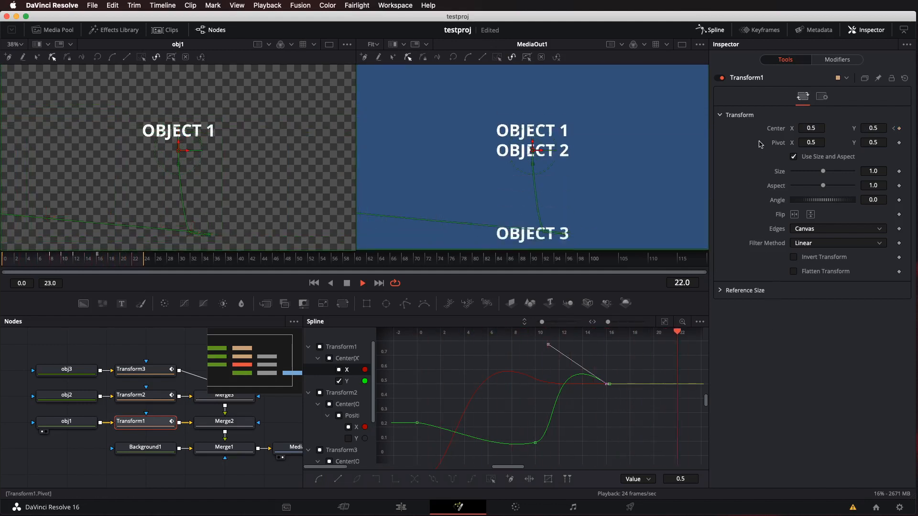
Step: Keyframe Transform1's Center Y curve and jump to the comp's last frame
right_click(811, 128)
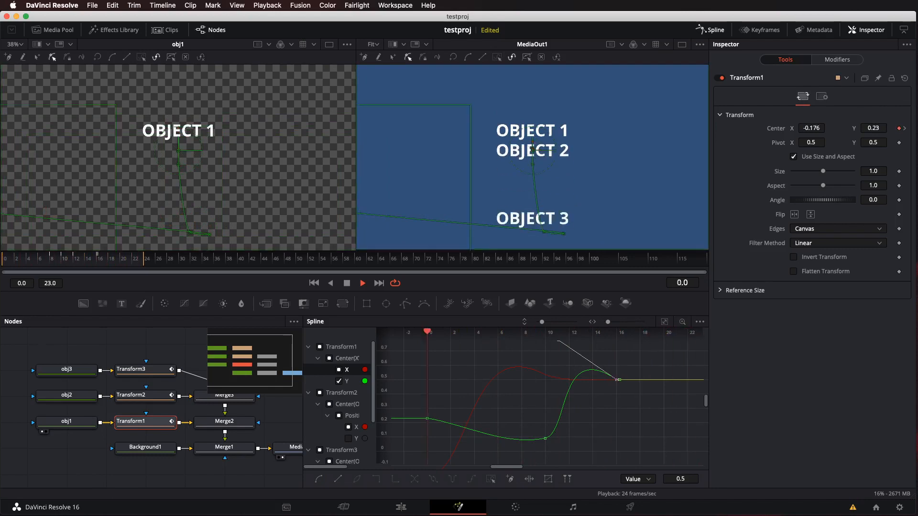
click(379, 283)
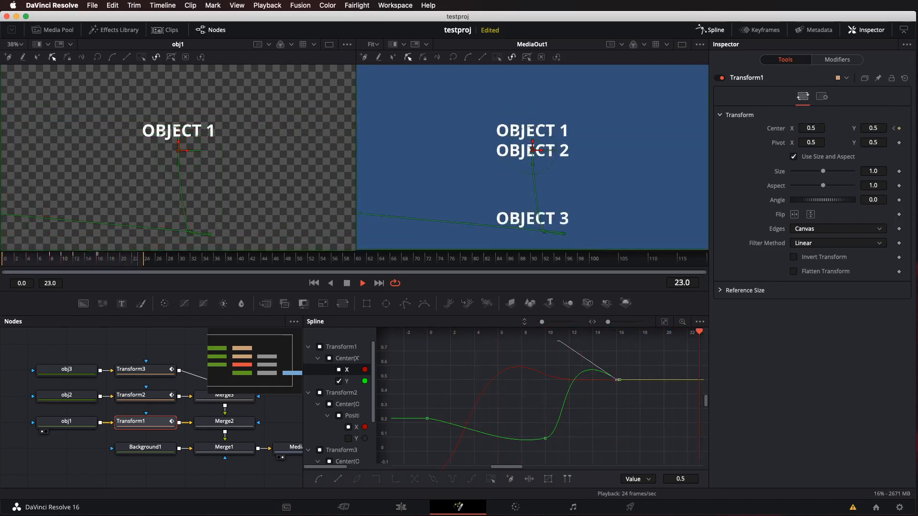